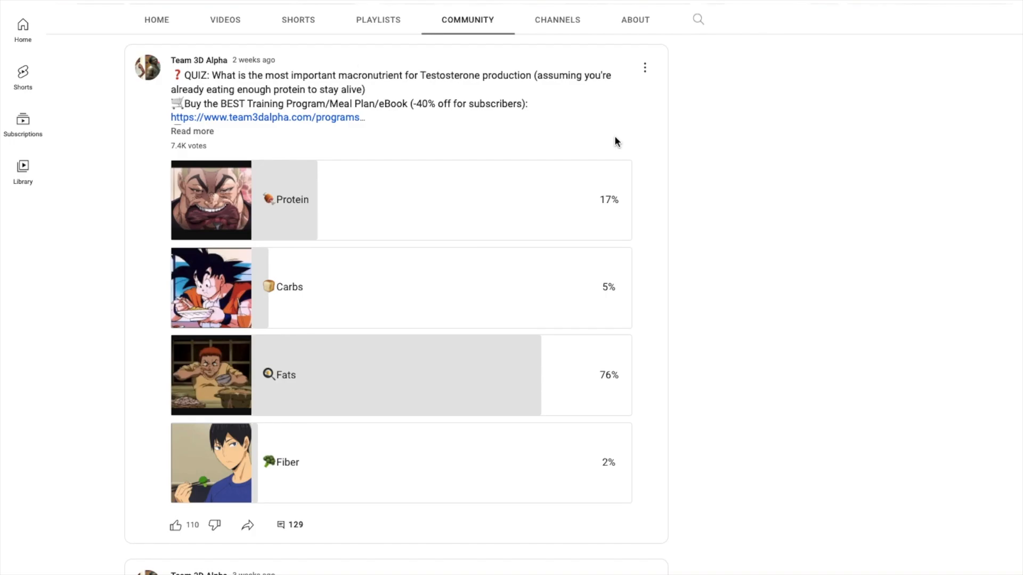
mouse_move(723, 185)
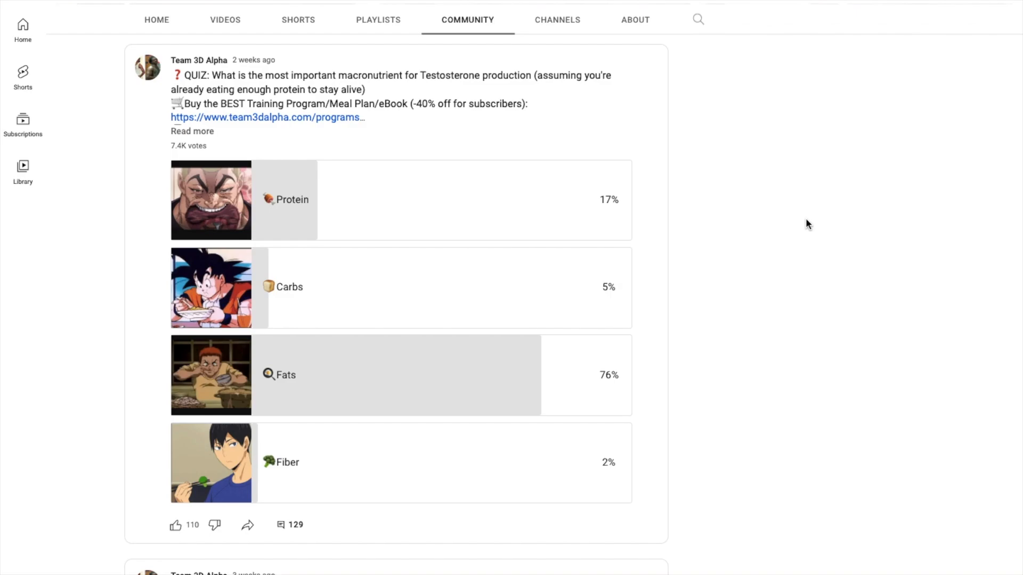
mouse_move(696, 378)
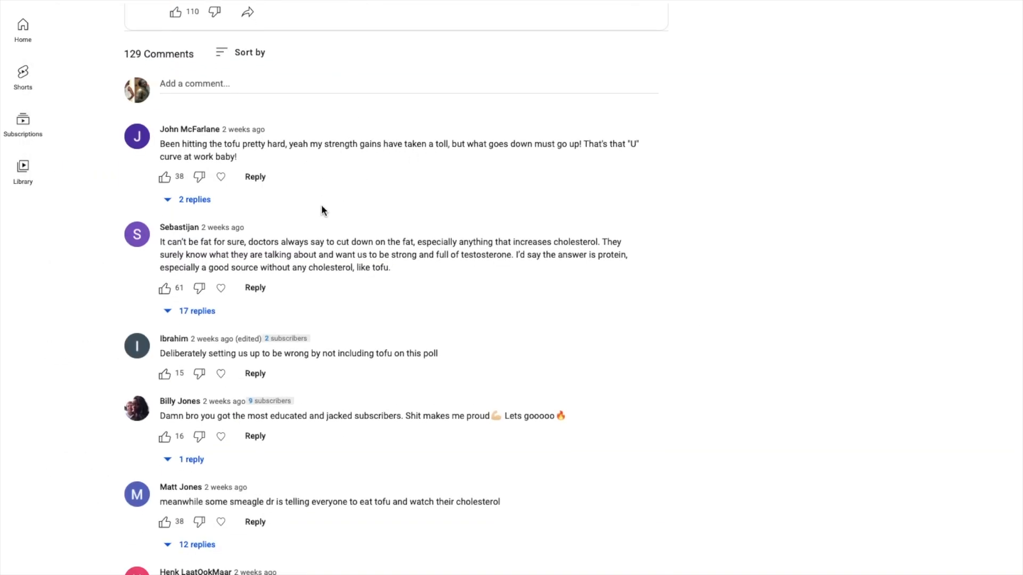
scroll(down, 3)
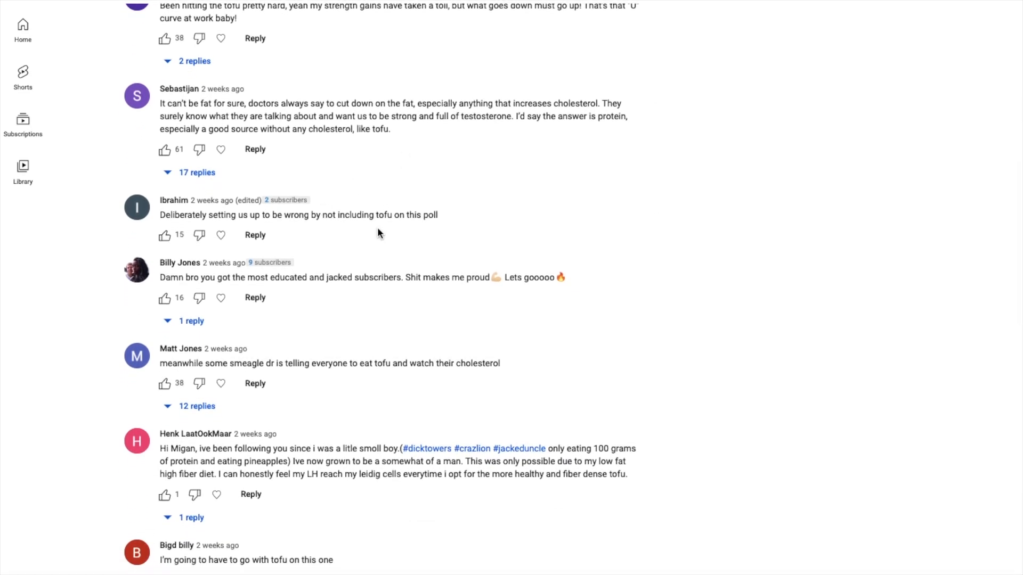
scroll(down, 3)
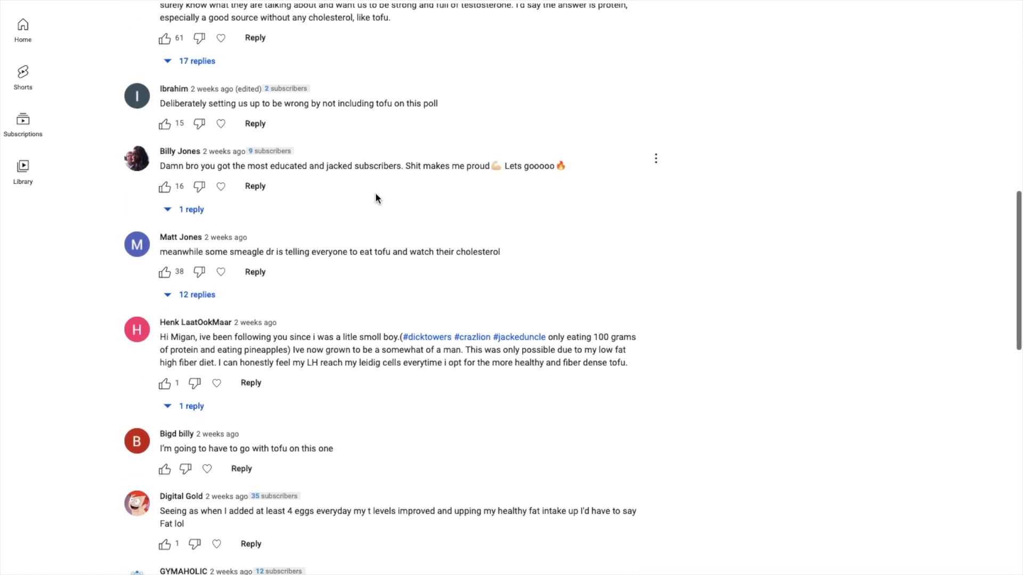
scroll(down, 3)
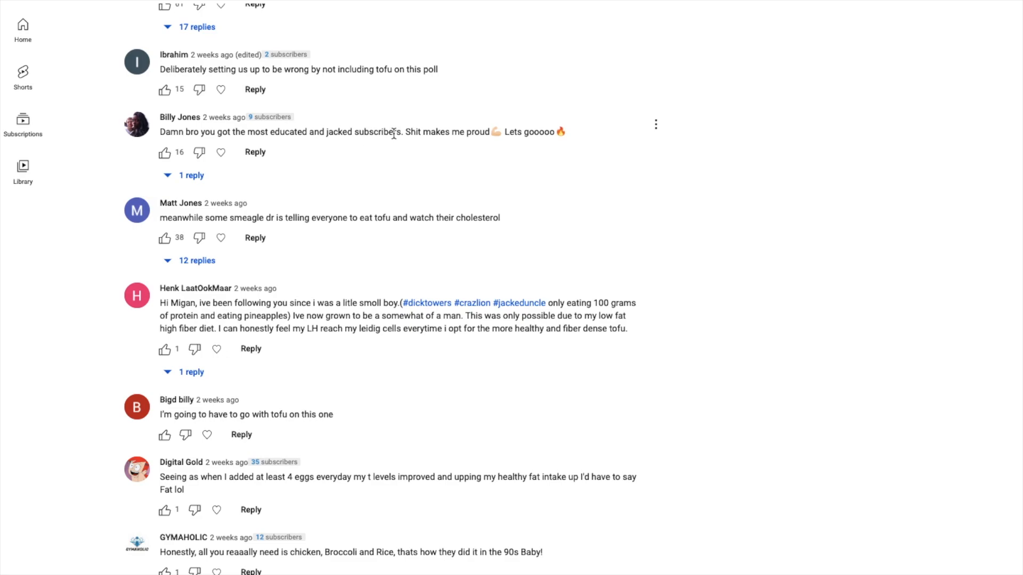
scroll(down, 3)
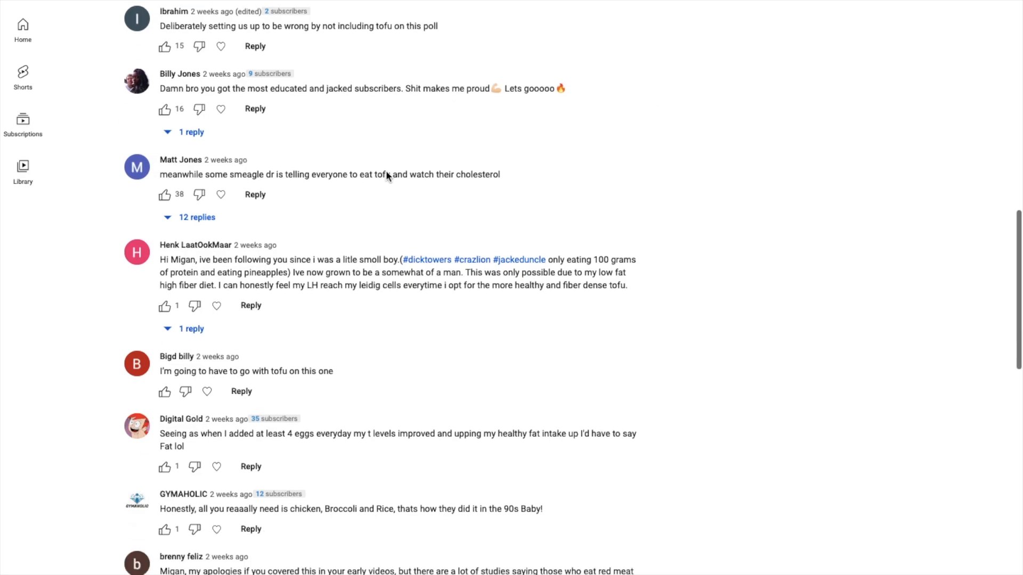
scroll(down, 3)
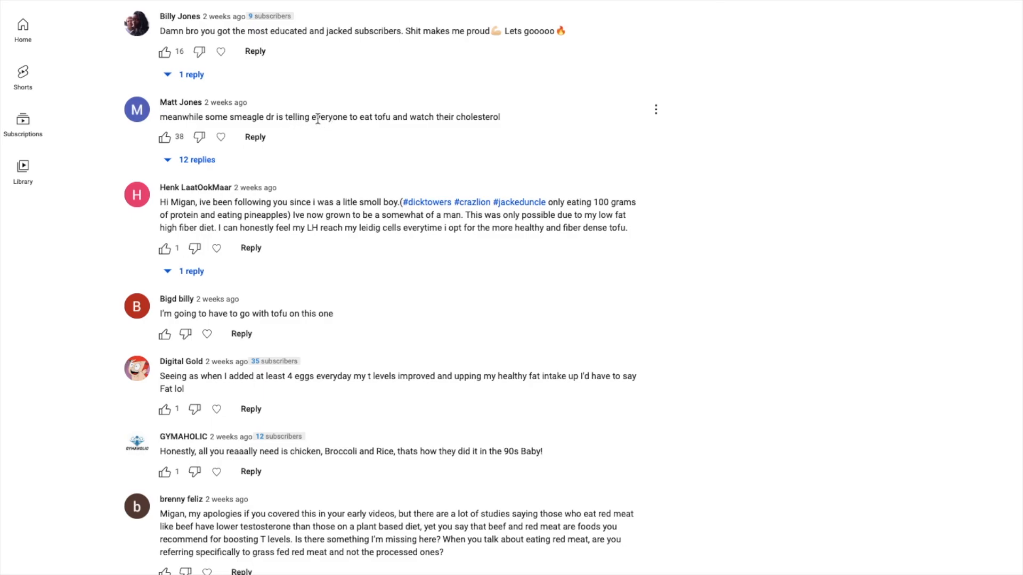
mouse_move(392, 160)
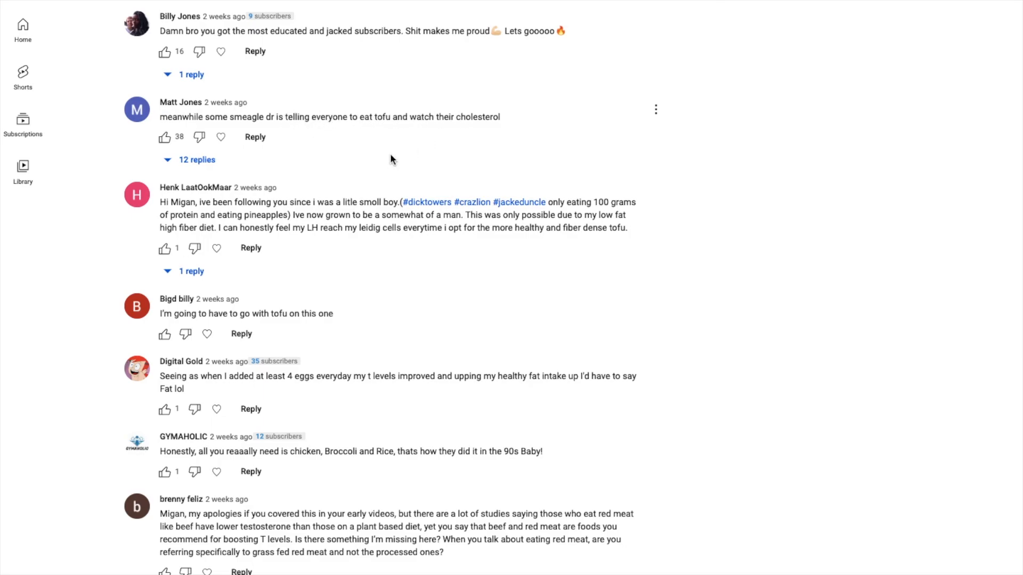
scroll(down, 3)
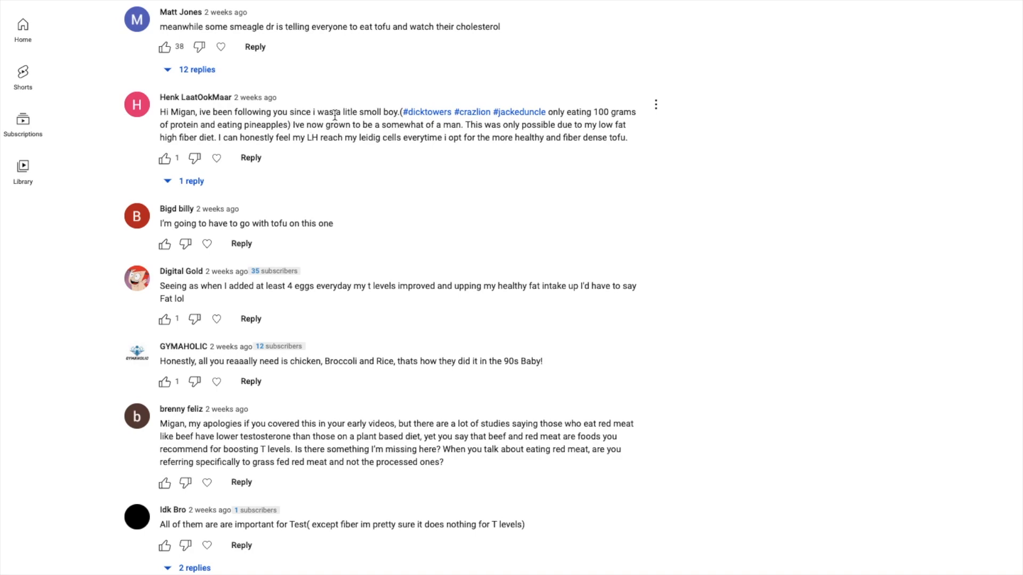
scroll(down, 3)
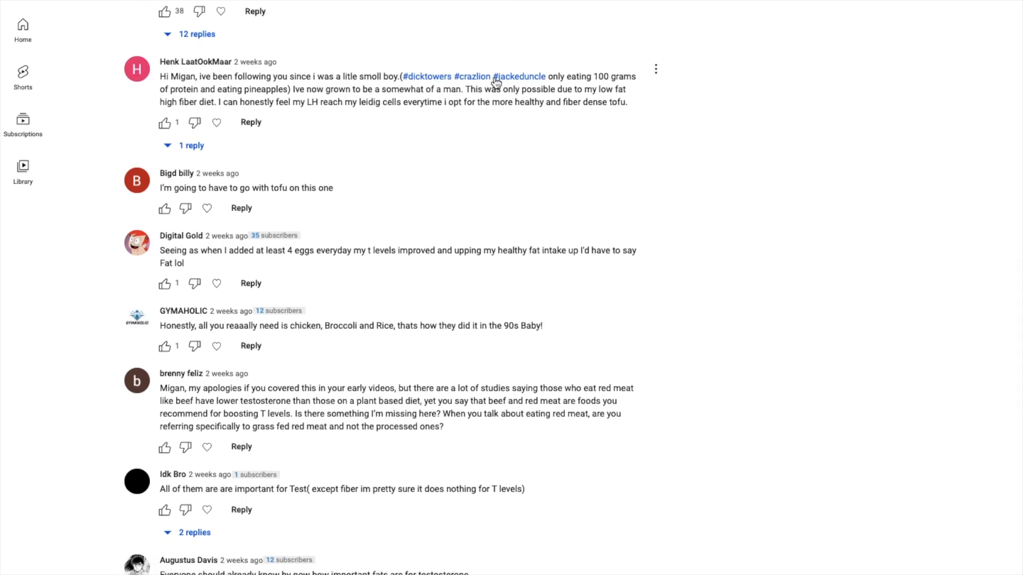
mouse_move(313, 78)
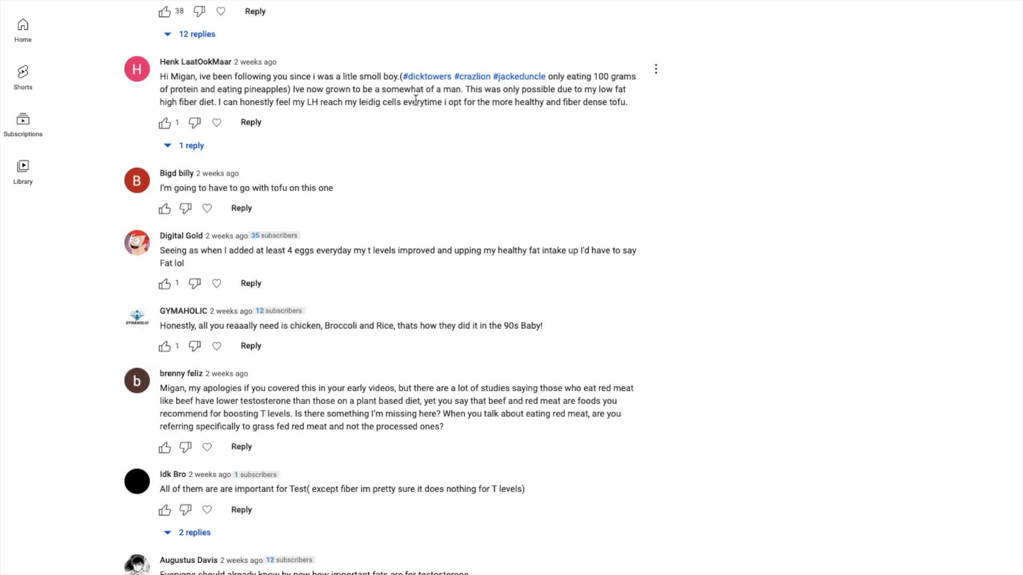
scroll(down, 3)
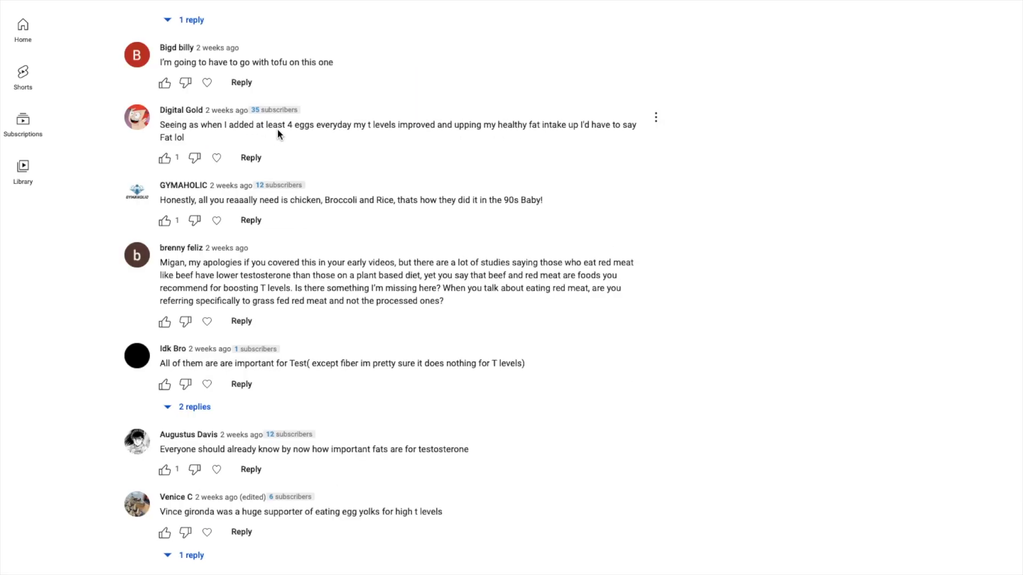
scroll(down, 3)
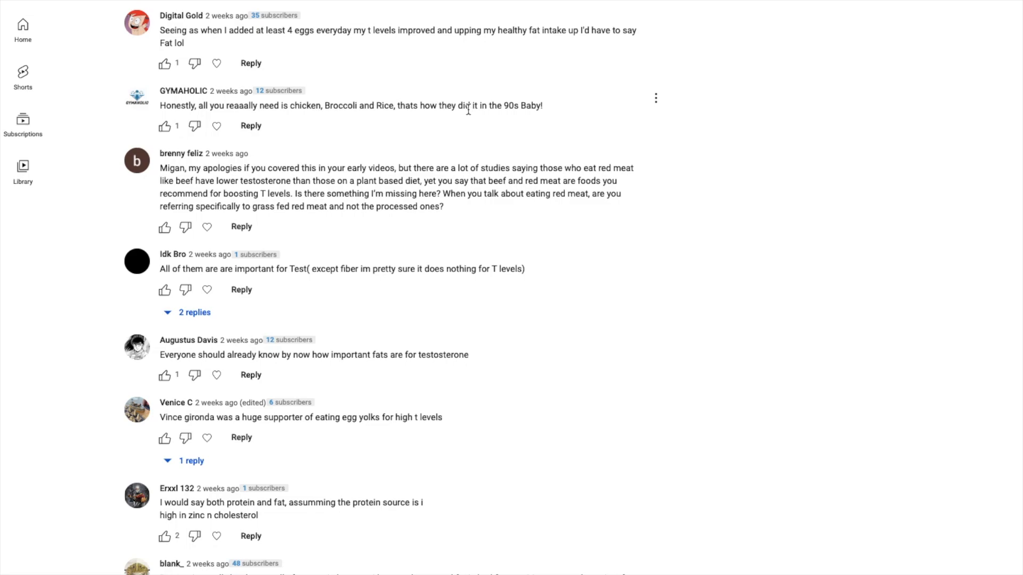
scroll(down, 3)
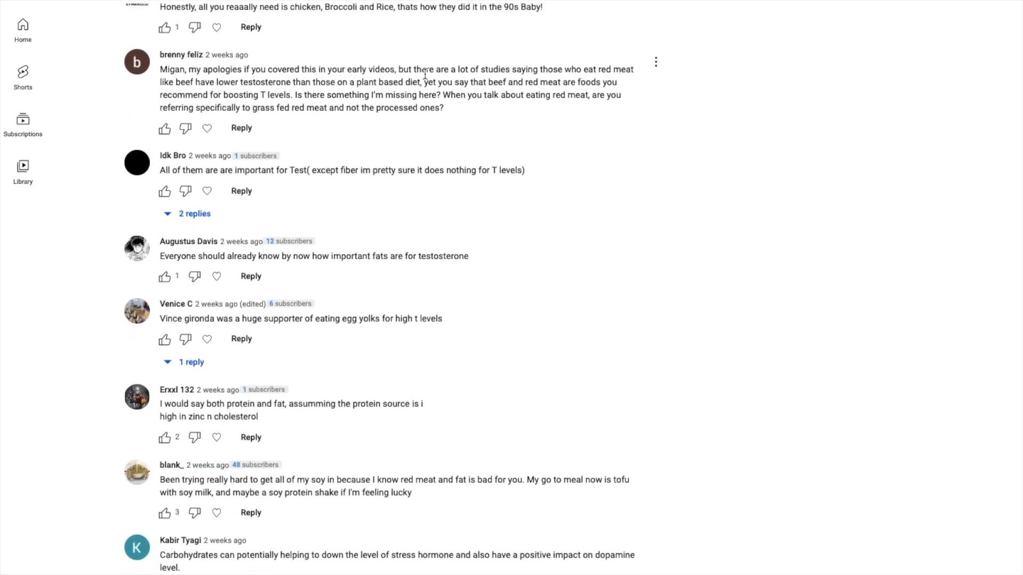
mouse_move(274, 88)
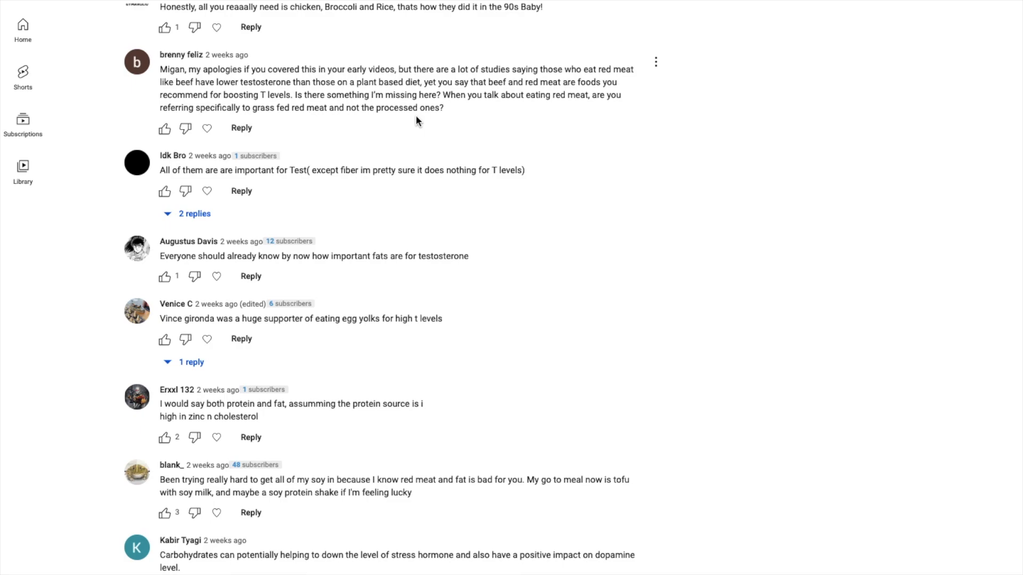
scroll(down, 3)
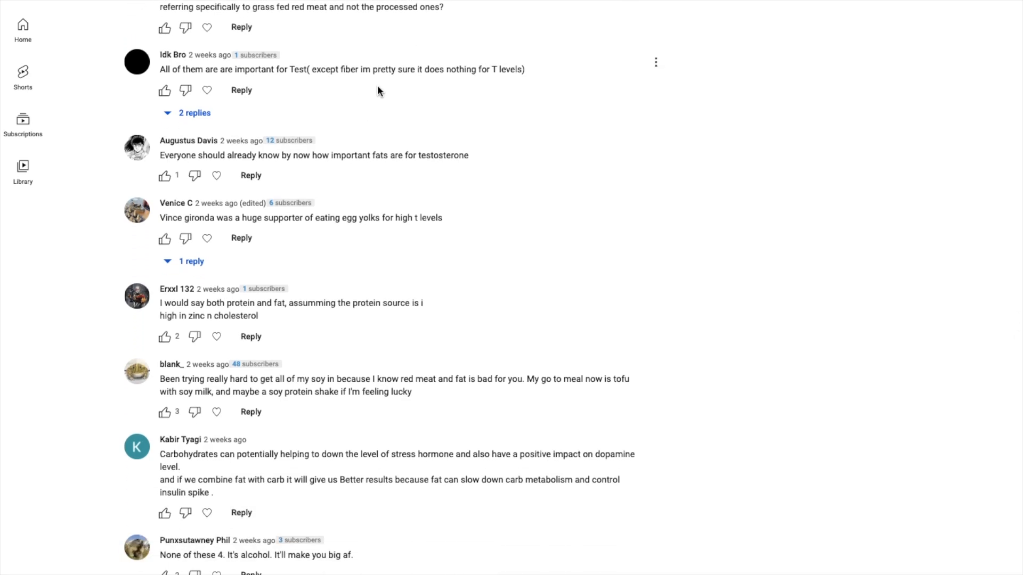
scroll(down, 3)
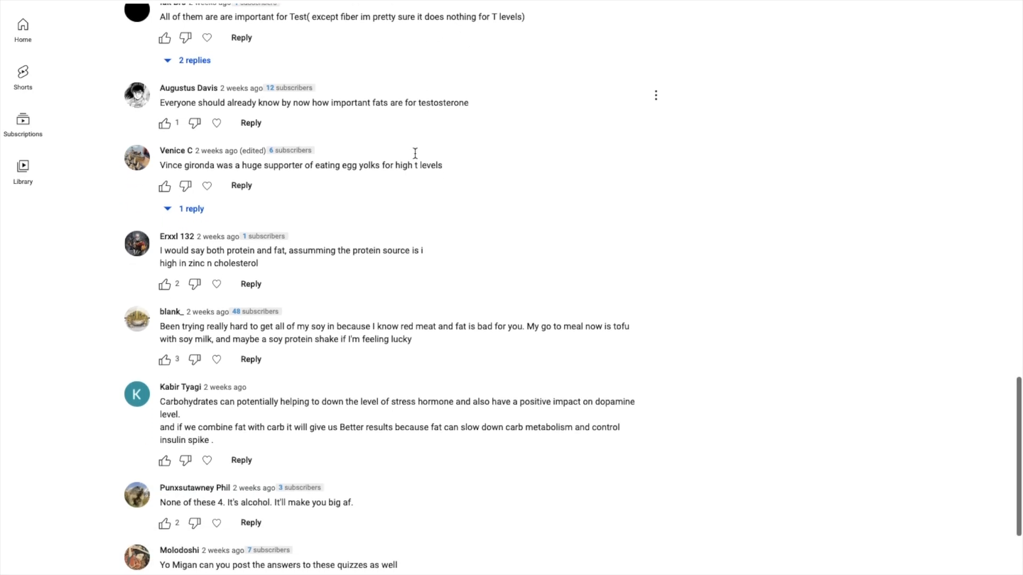
scroll(down, 3)
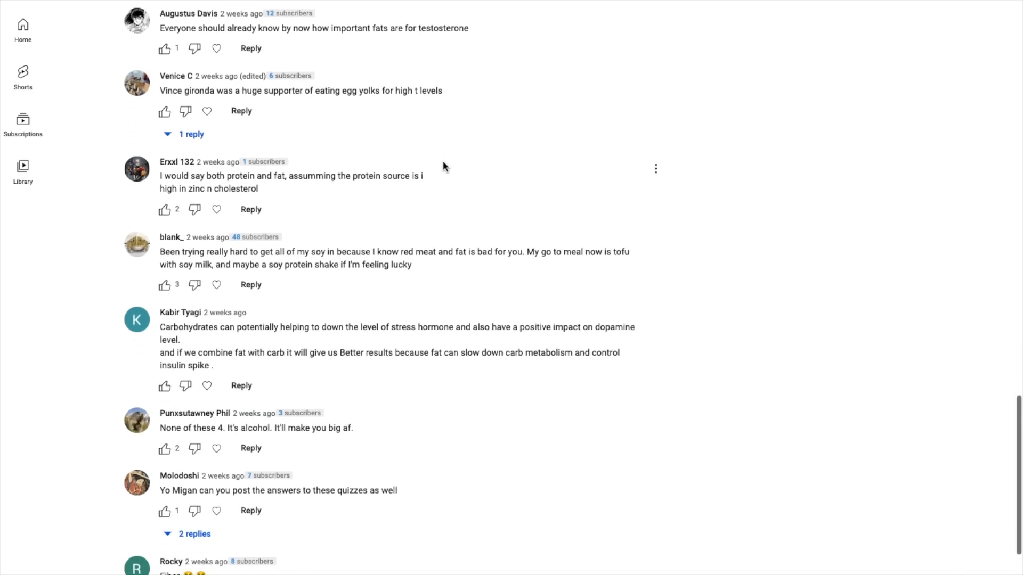
mouse_move(412, 171)
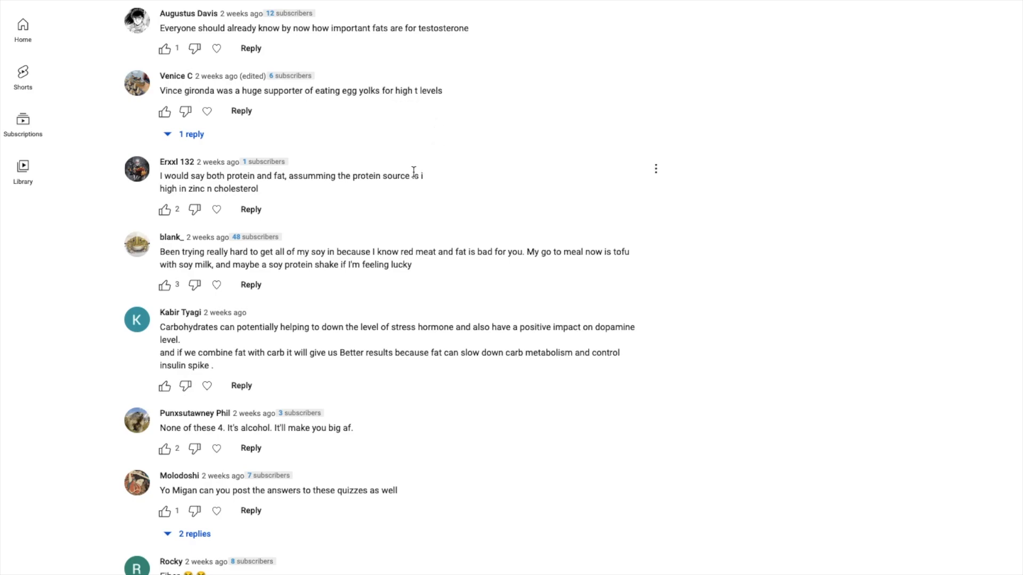
scroll(down, 3)
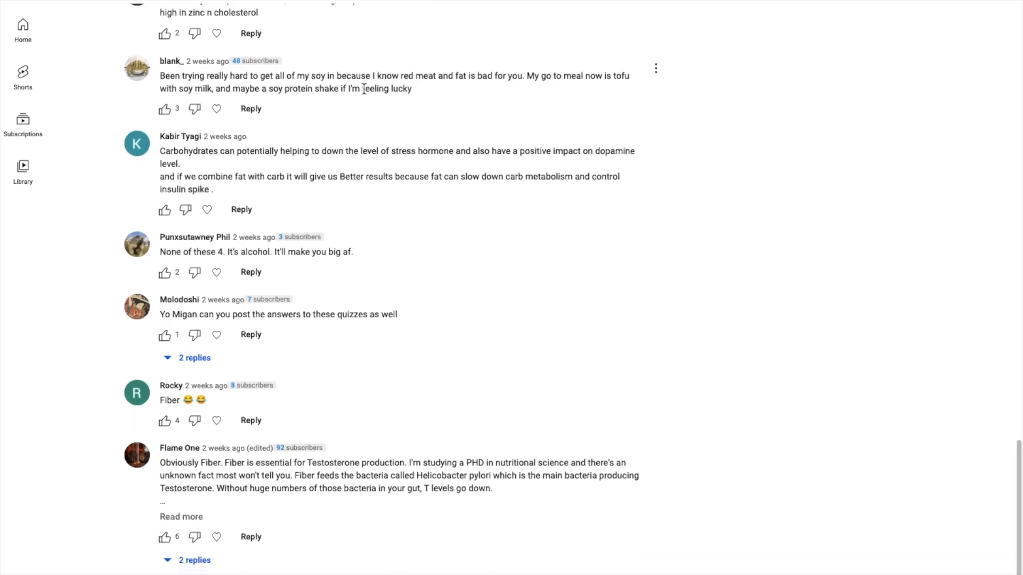
scroll(down, 3)
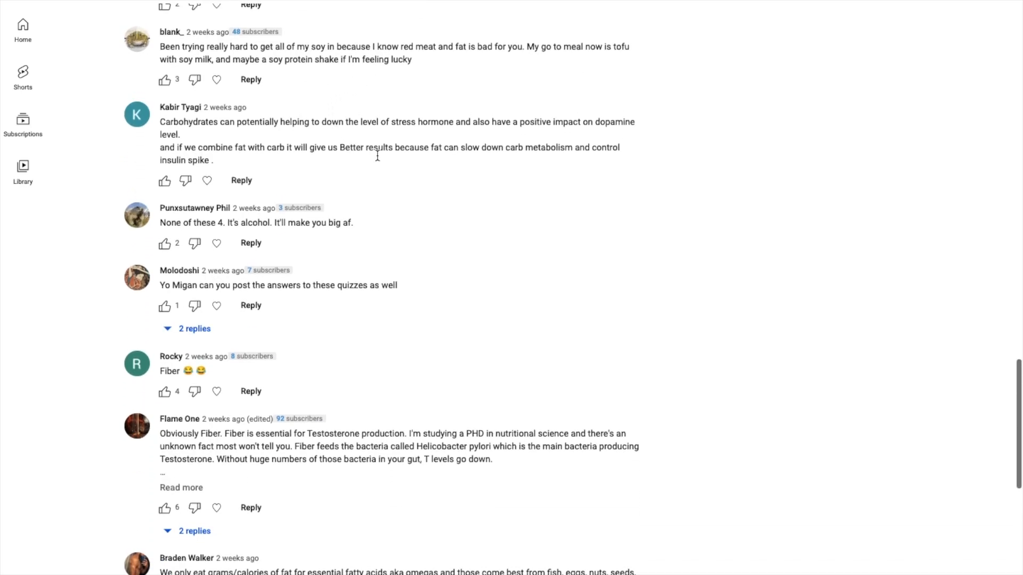
scroll(down, 3)
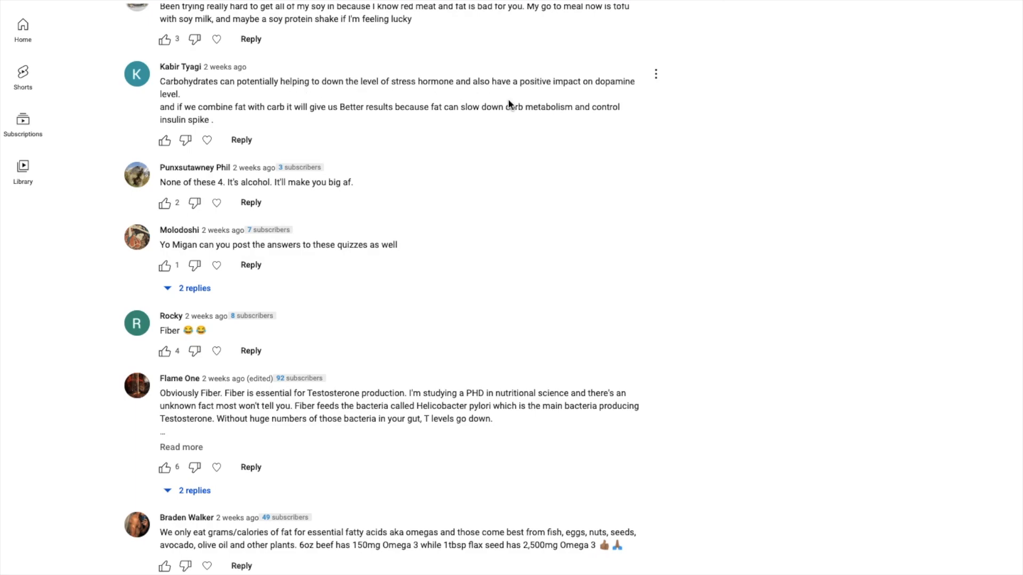
scroll(down, 3)
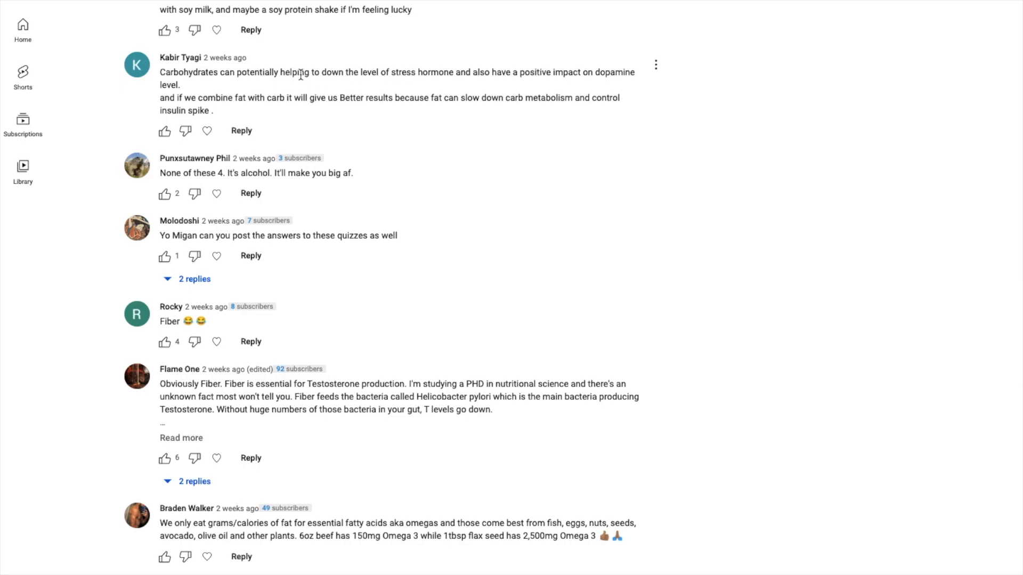
scroll(down, 3)
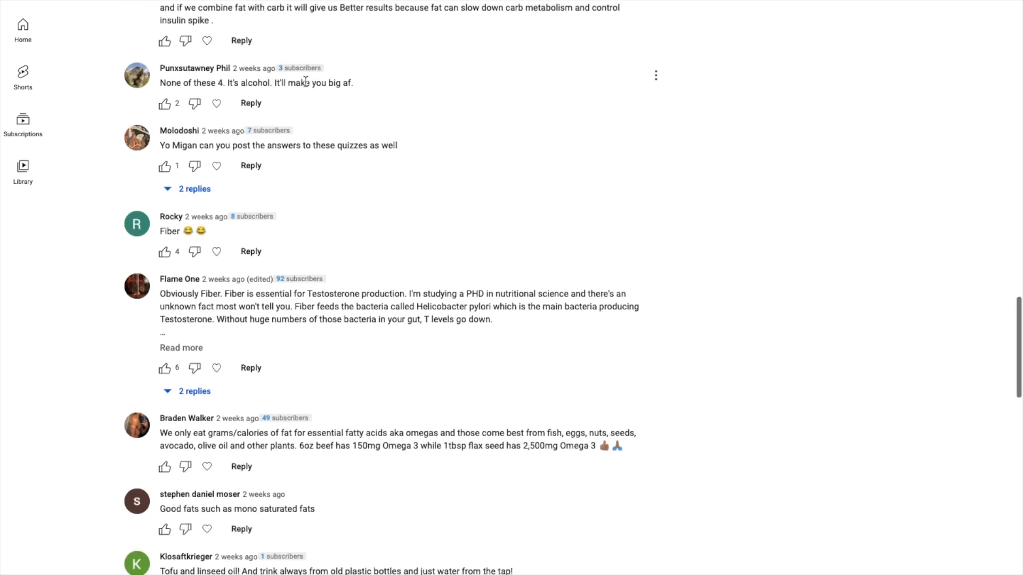
scroll(down, 3)
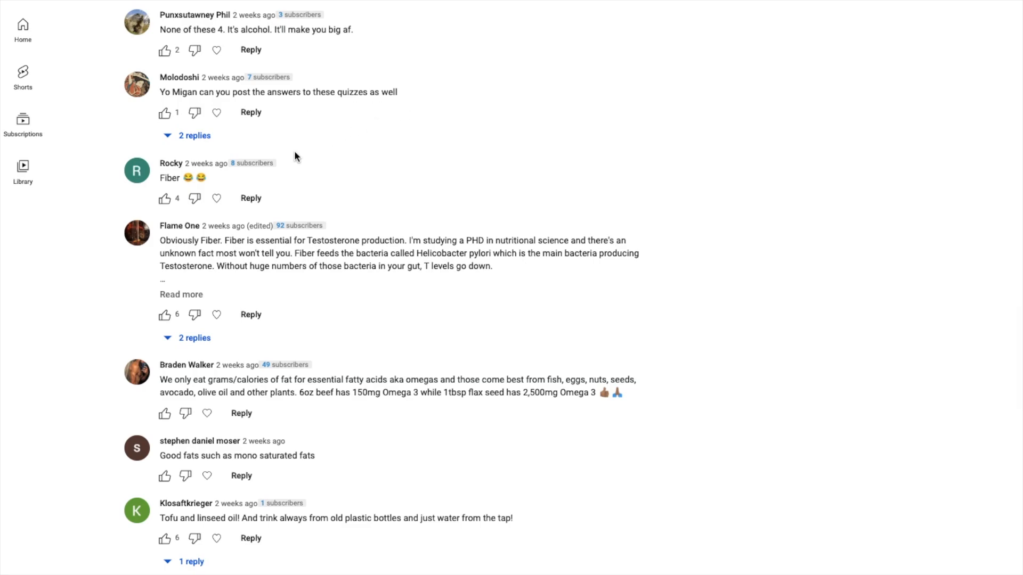
scroll(down, 3)
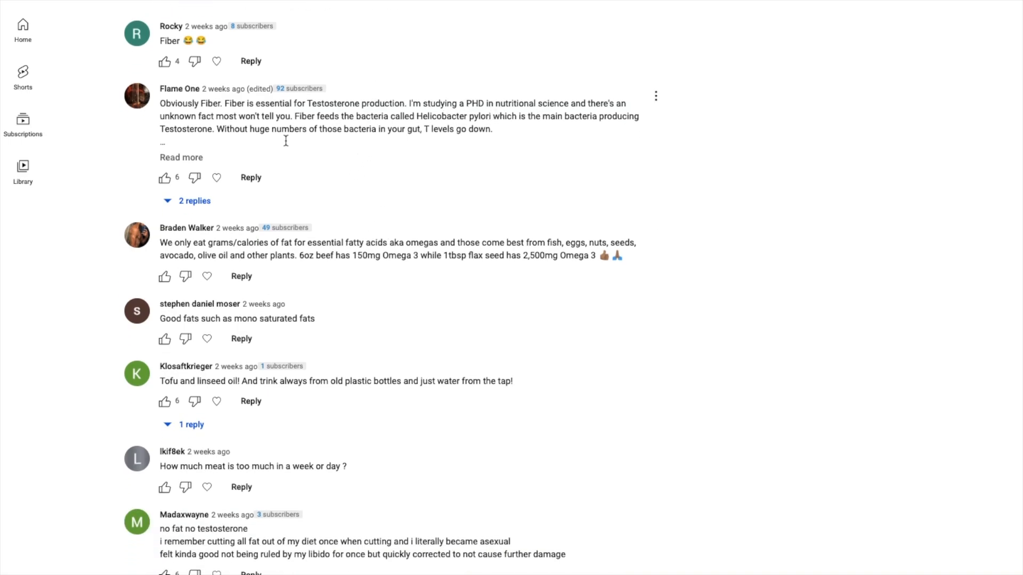
scroll(down, 3)
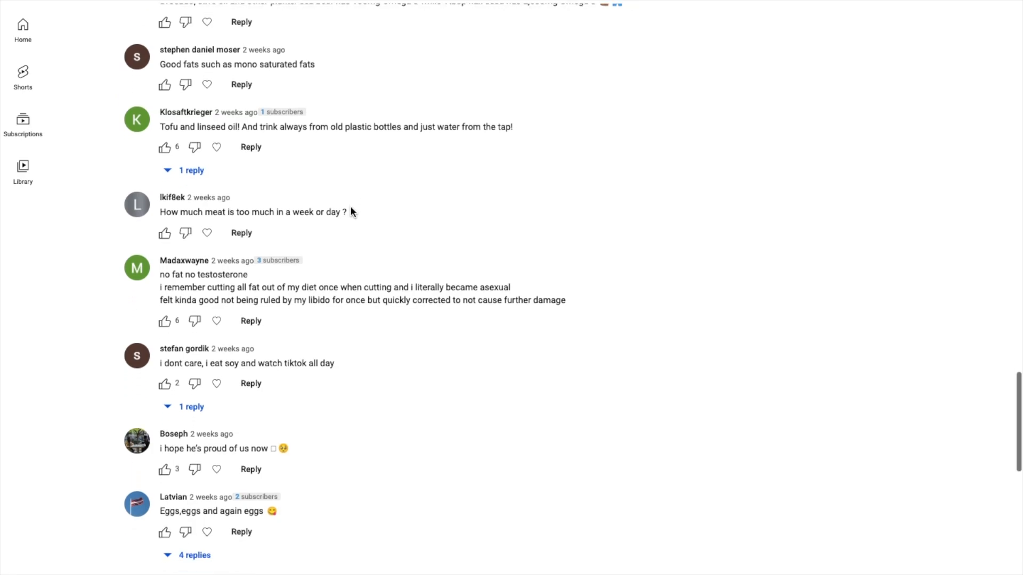
scroll(down, 3)
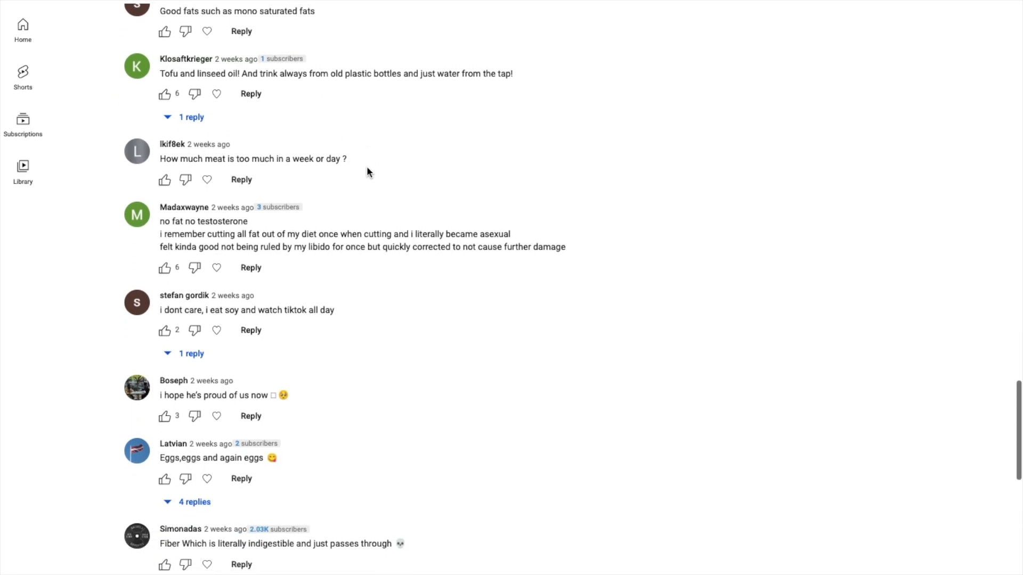
scroll(down, 3)
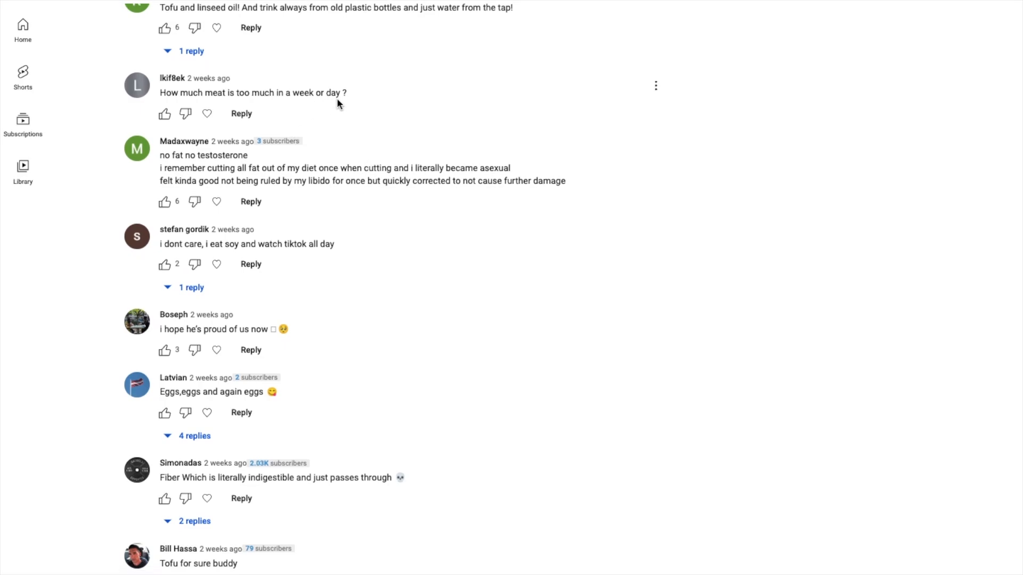
scroll(down, 3)
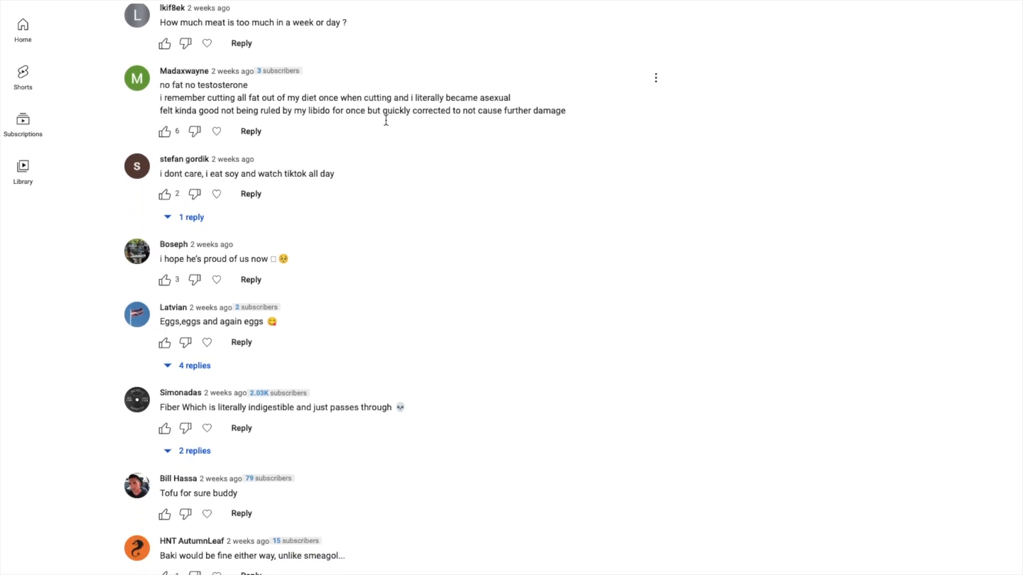
mouse_move(246, 101)
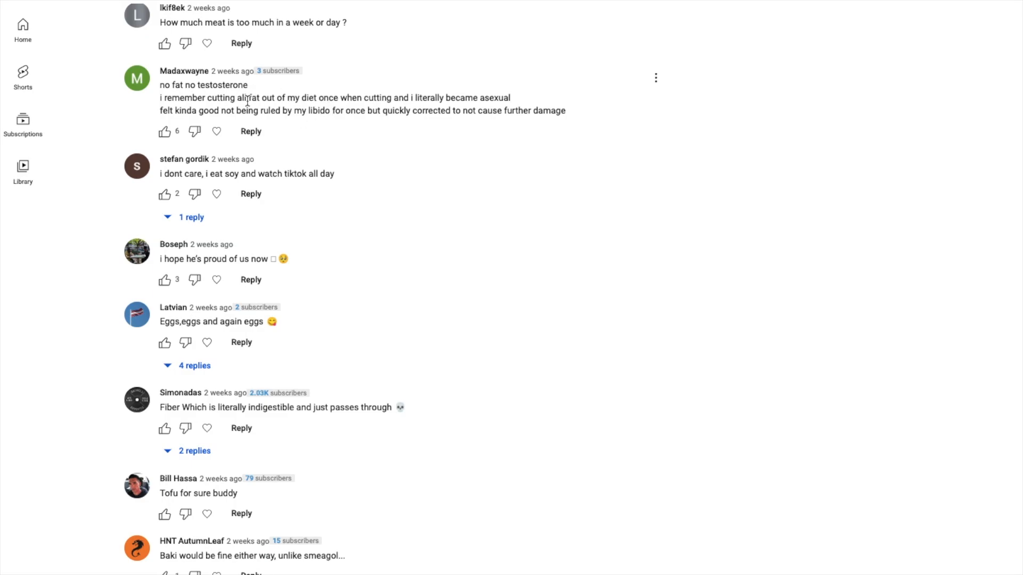
mouse_move(410, 110)
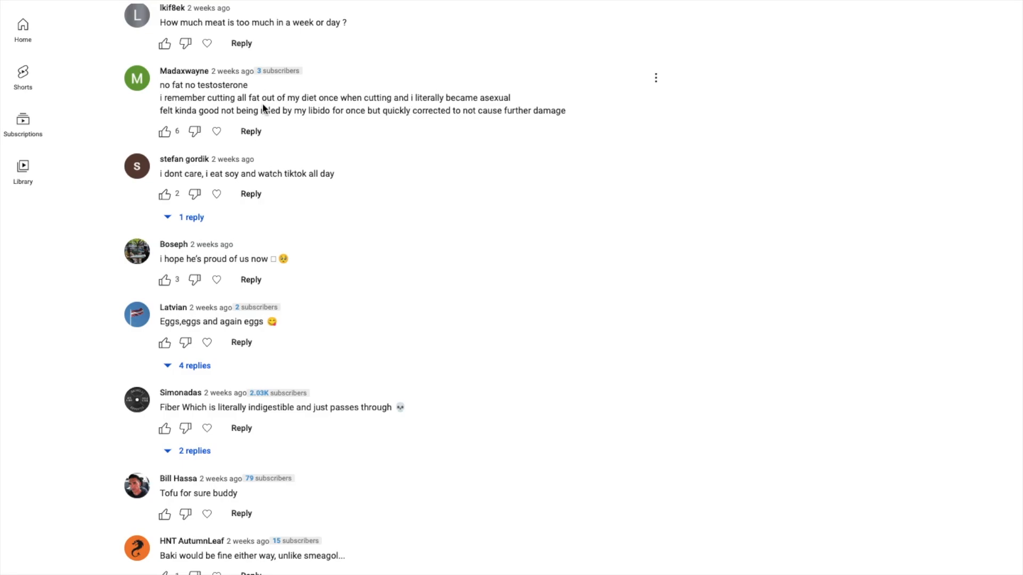
mouse_move(466, 124)
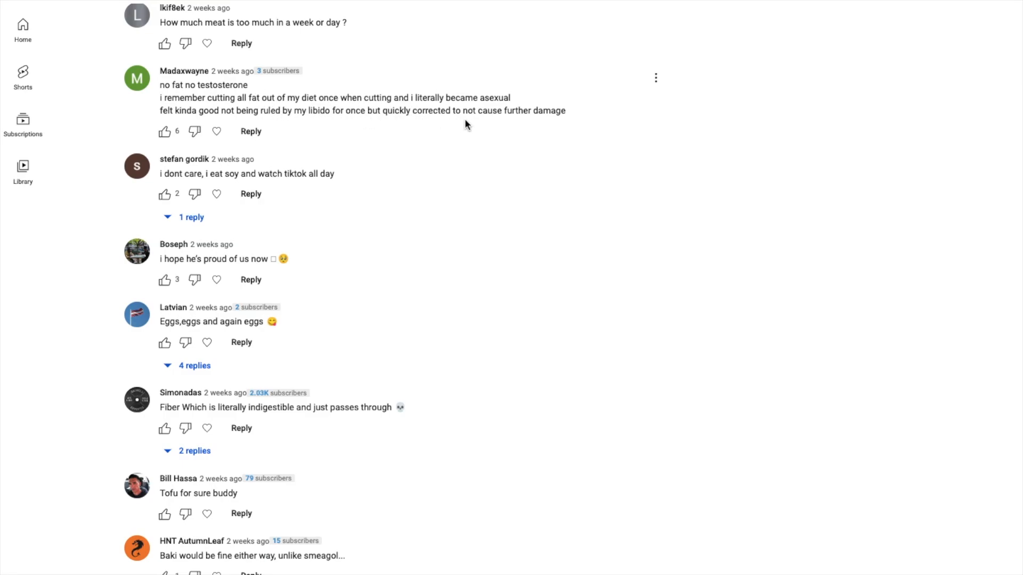
scroll(down, 3)
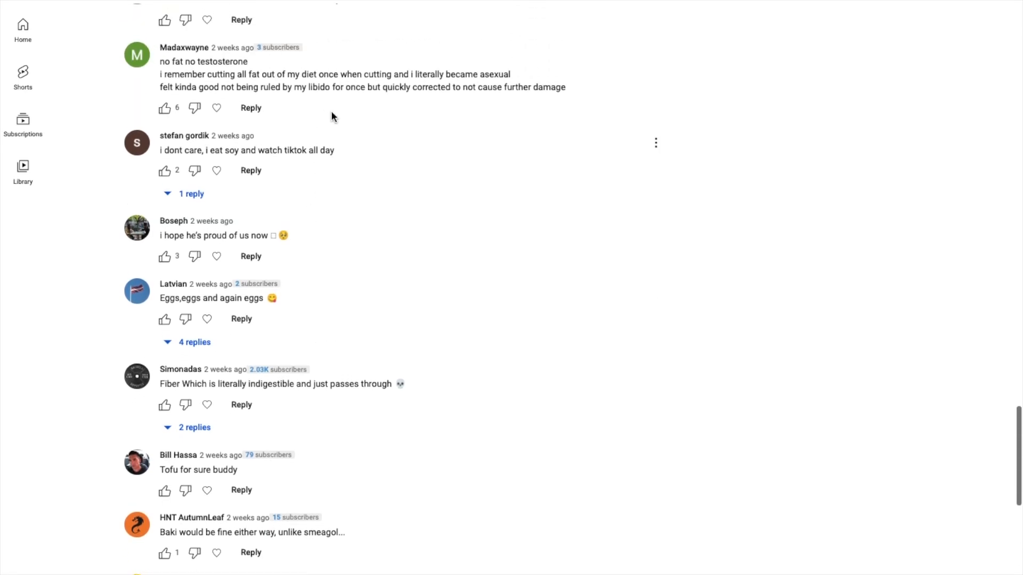
scroll(down, 3)
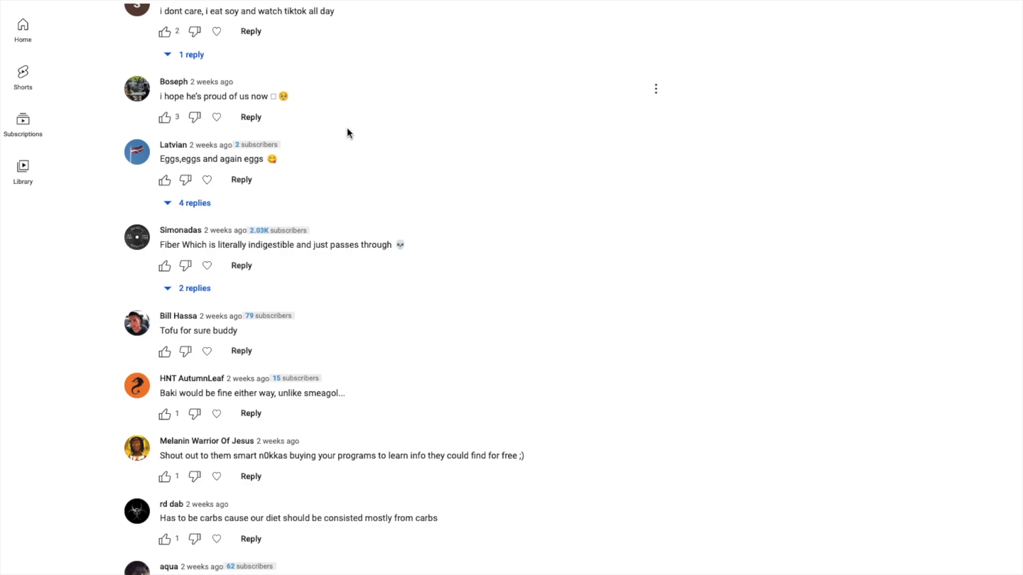
scroll(down, 3)
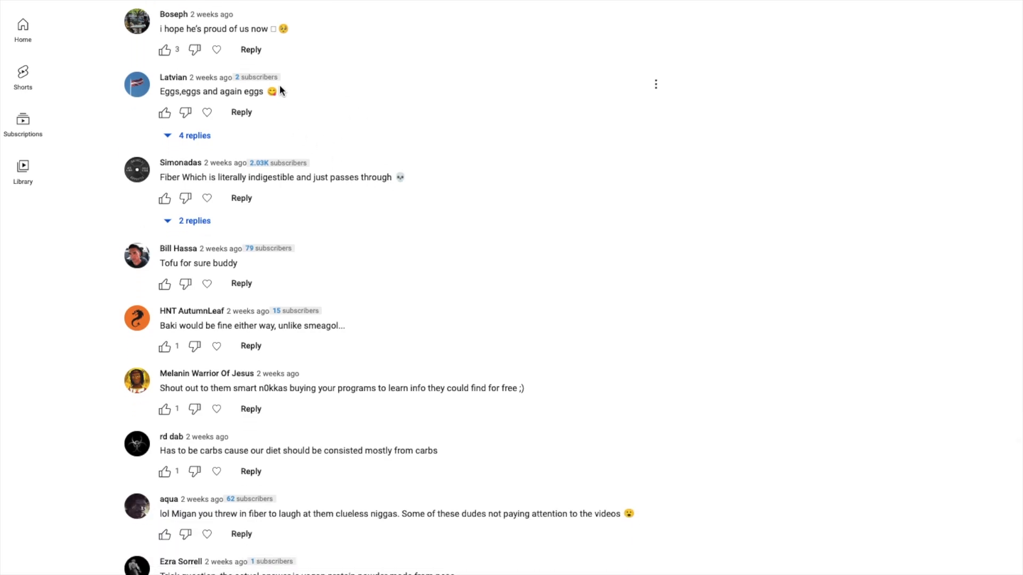
scroll(down, 3)
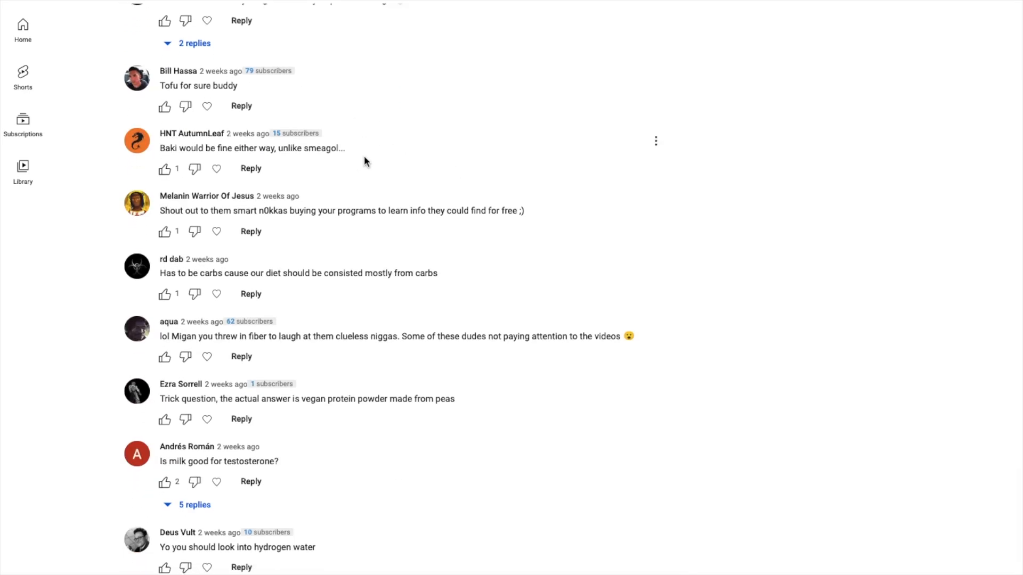
scroll(down, 3)
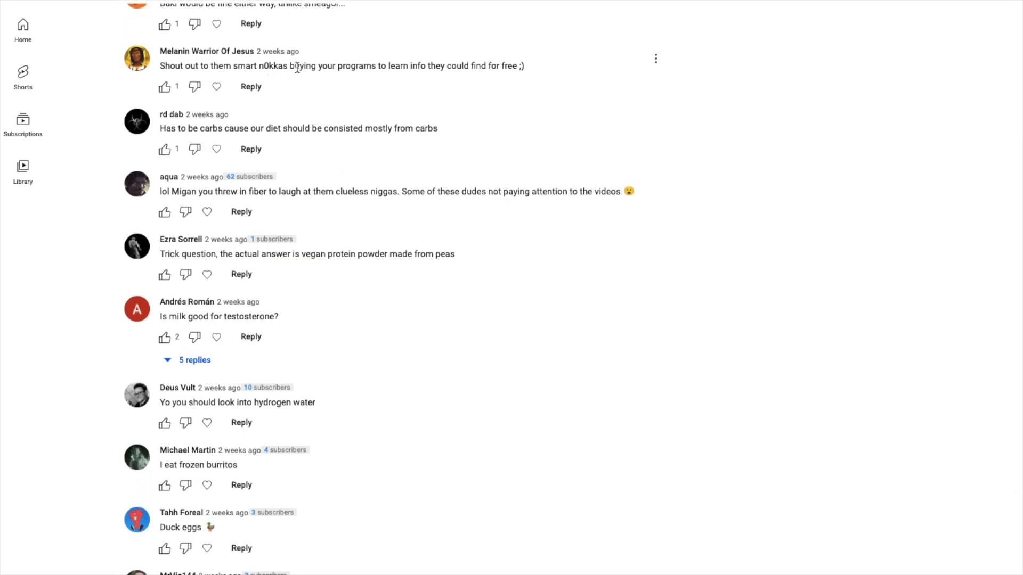
mouse_move(457, 81)
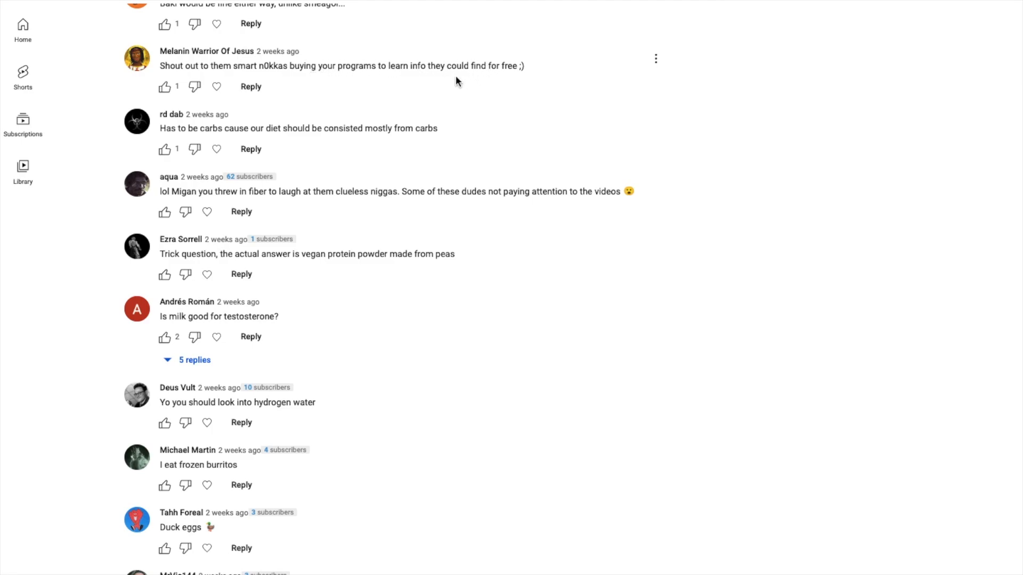
mouse_move(375, 124)
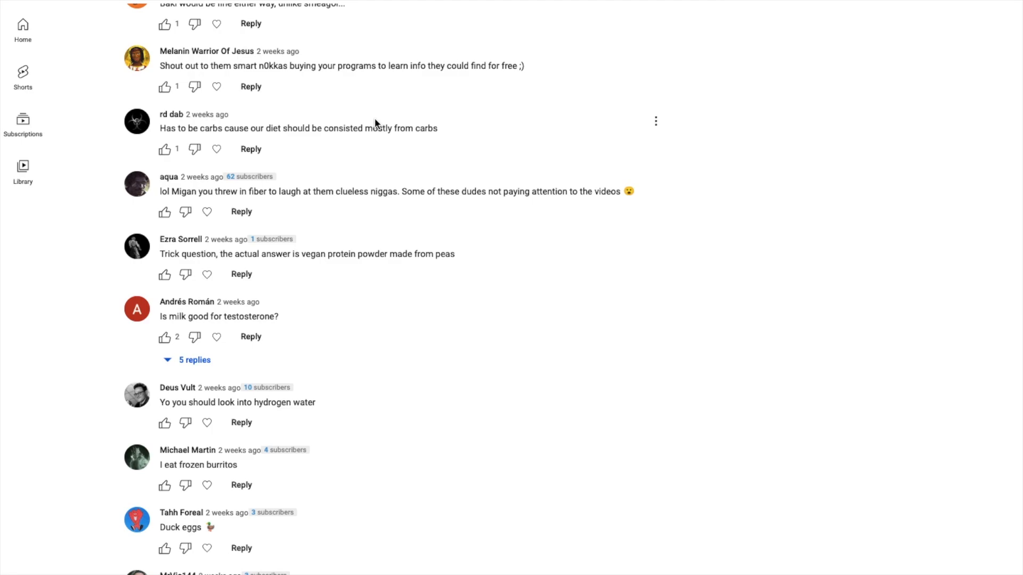
scroll(down, 3)
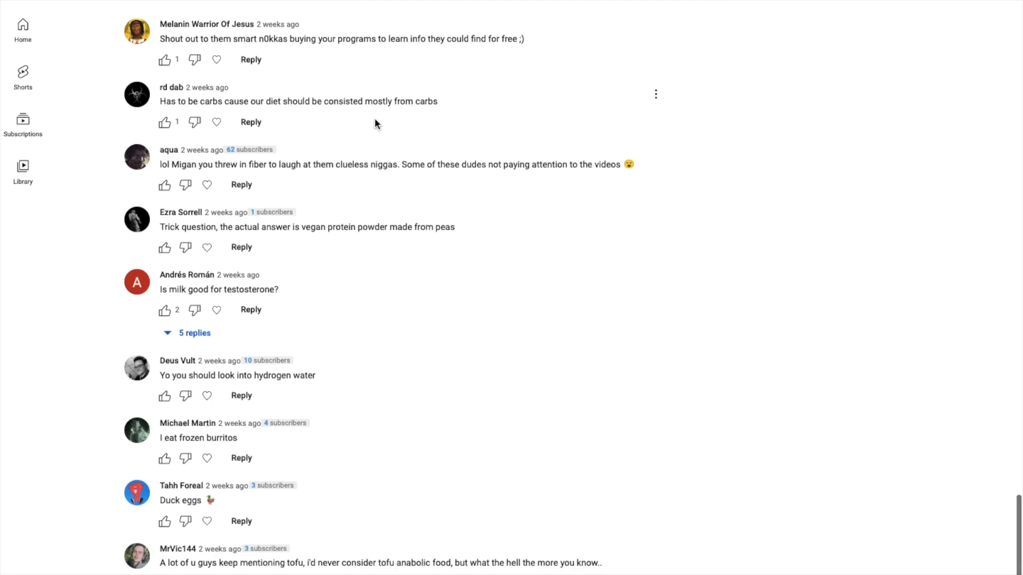
scroll(down, 3)
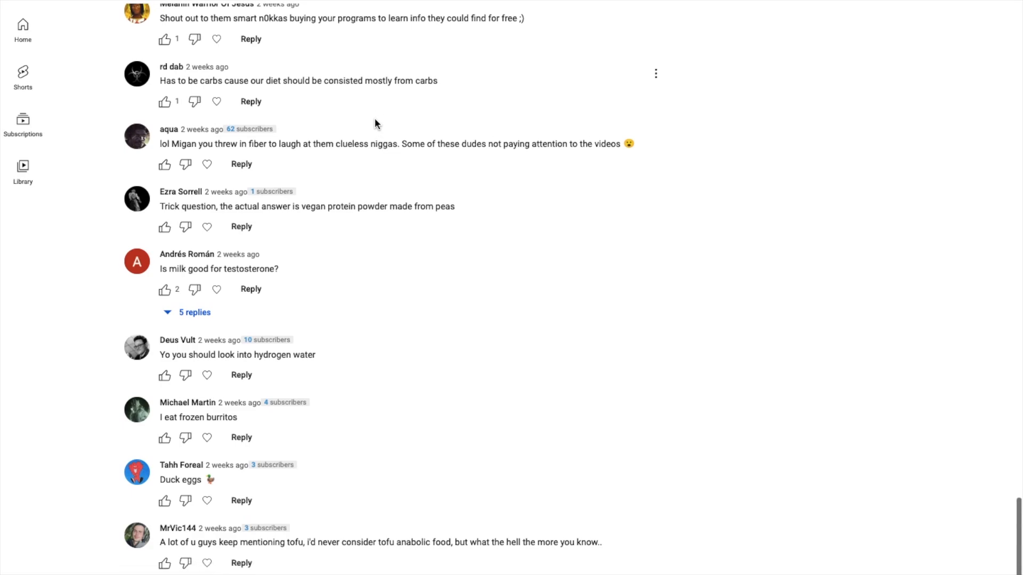
scroll(down, 3)
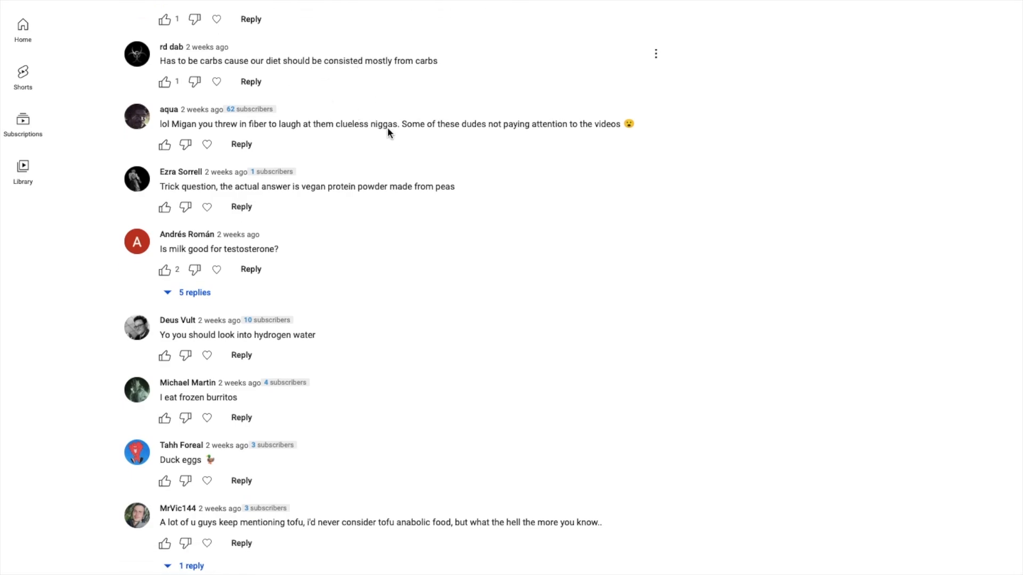
scroll(down, 3)
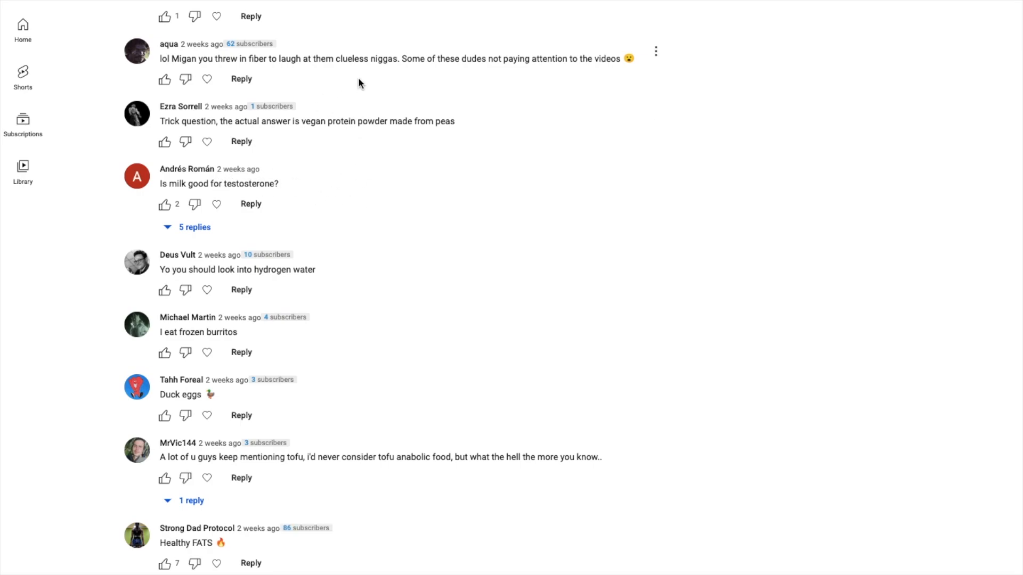
scroll(down, 3)
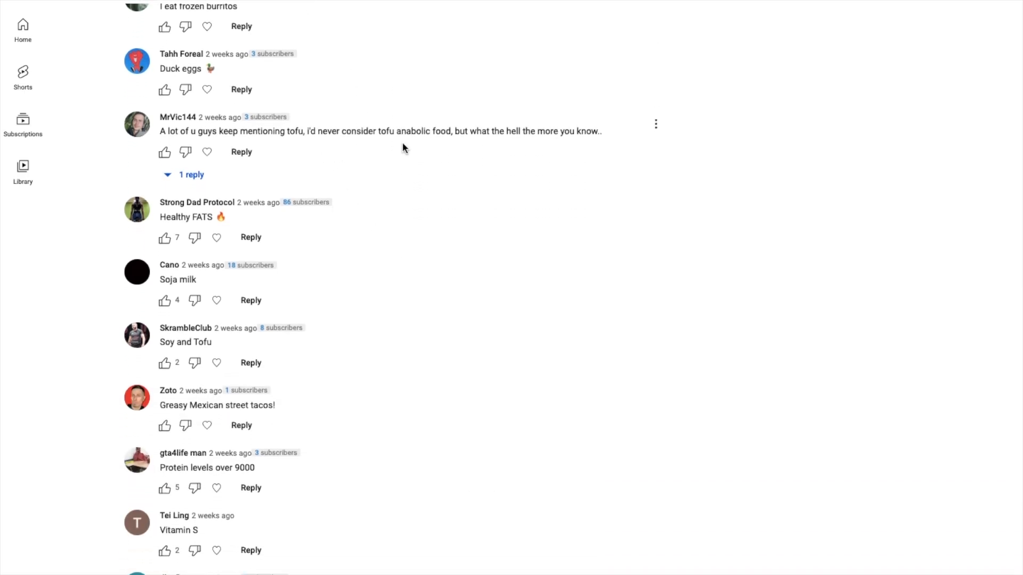
scroll(down, 3)
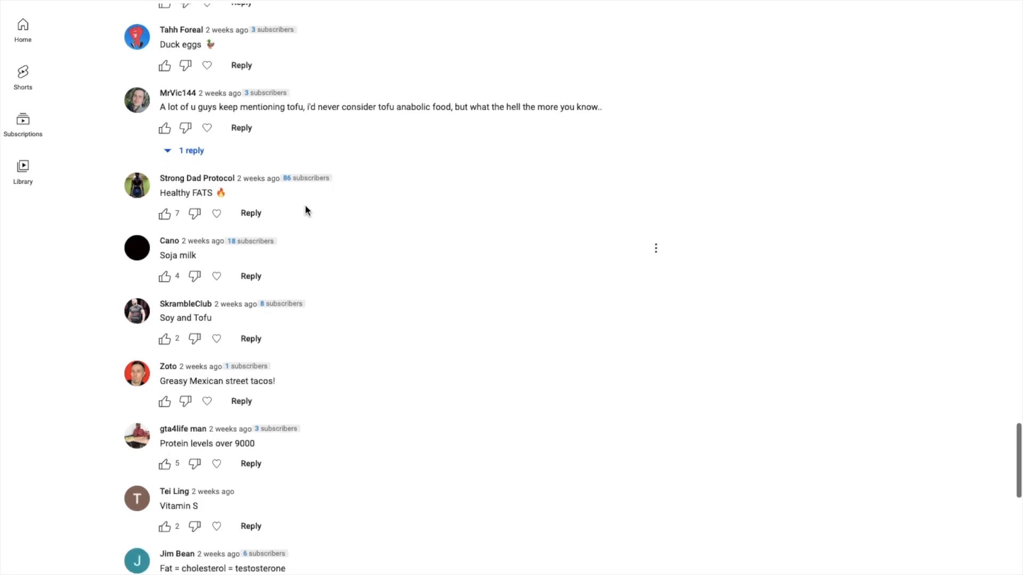
scroll(down, 3)
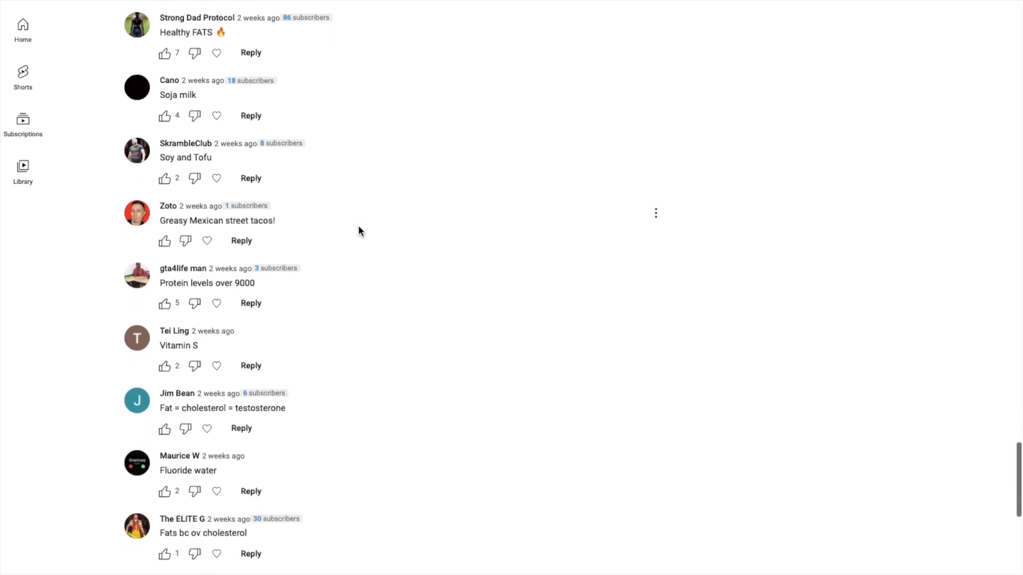
scroll(down, 3)
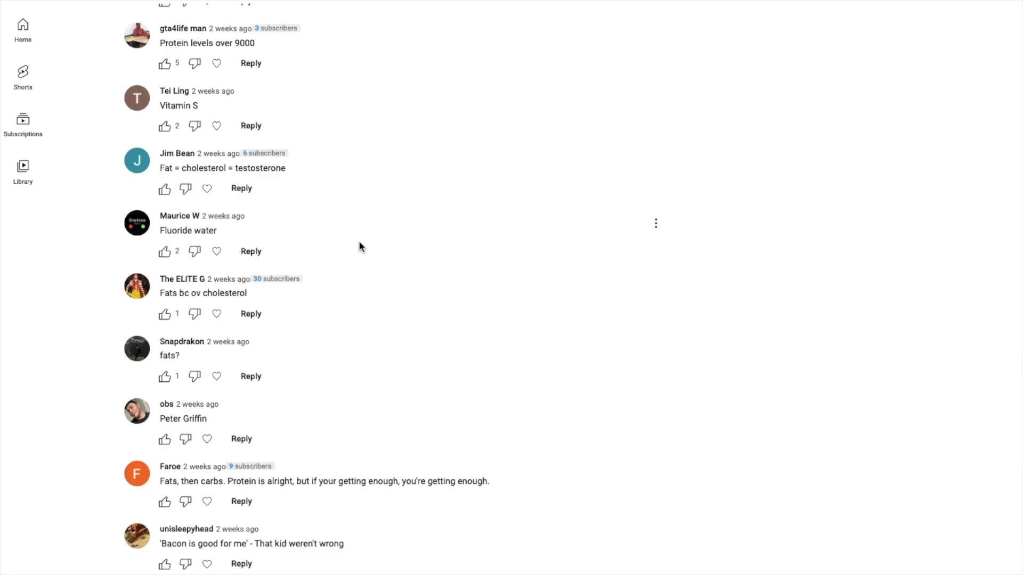
scroll(down, 3)
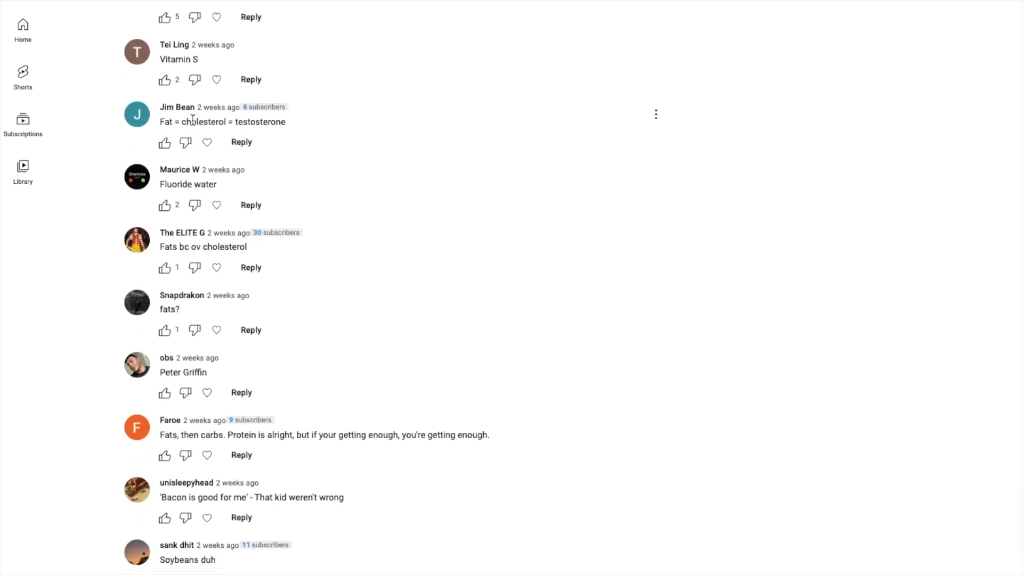
scroll(down, 3)
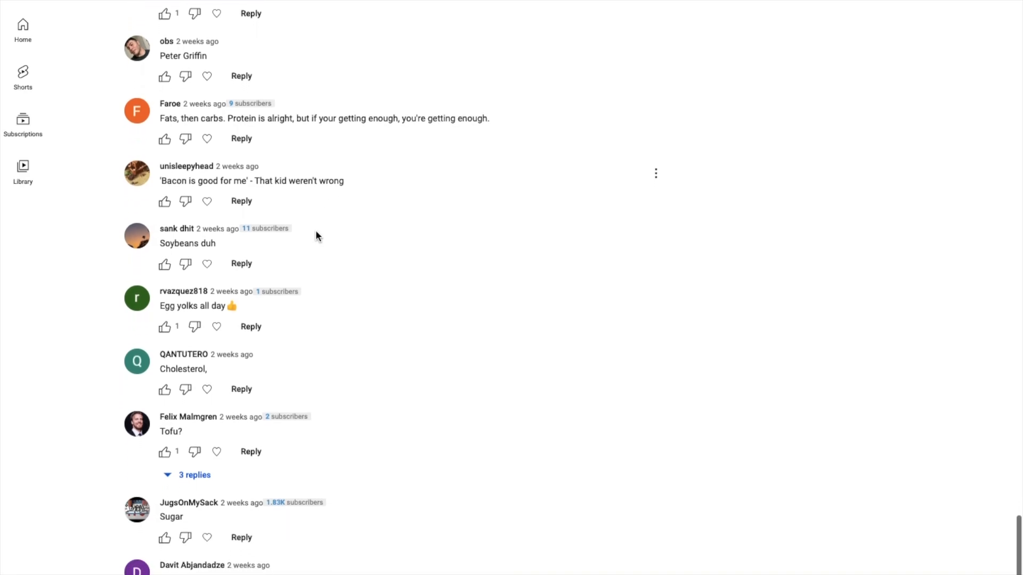
scroll(down, 3)
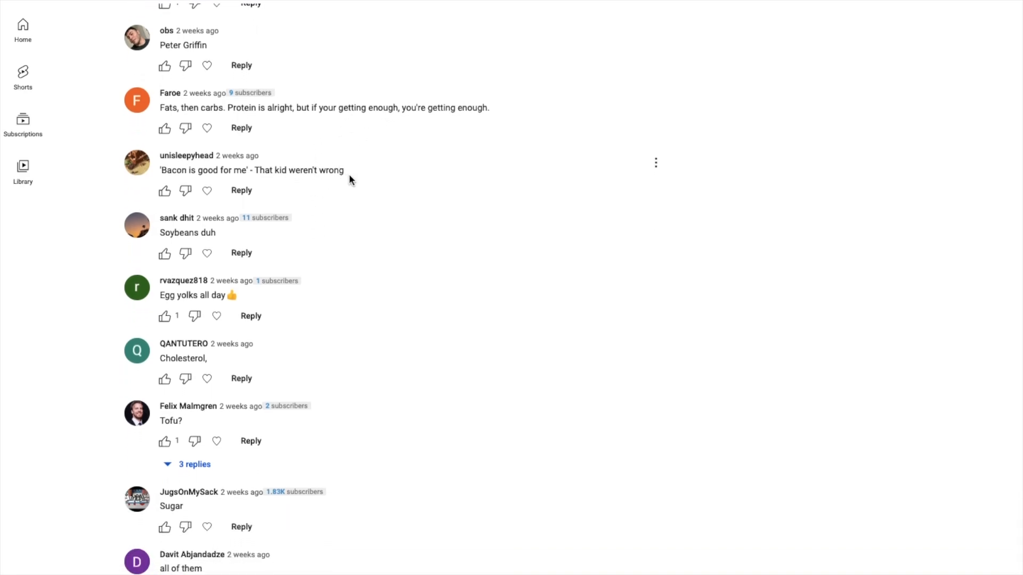
scroll(down, 3)
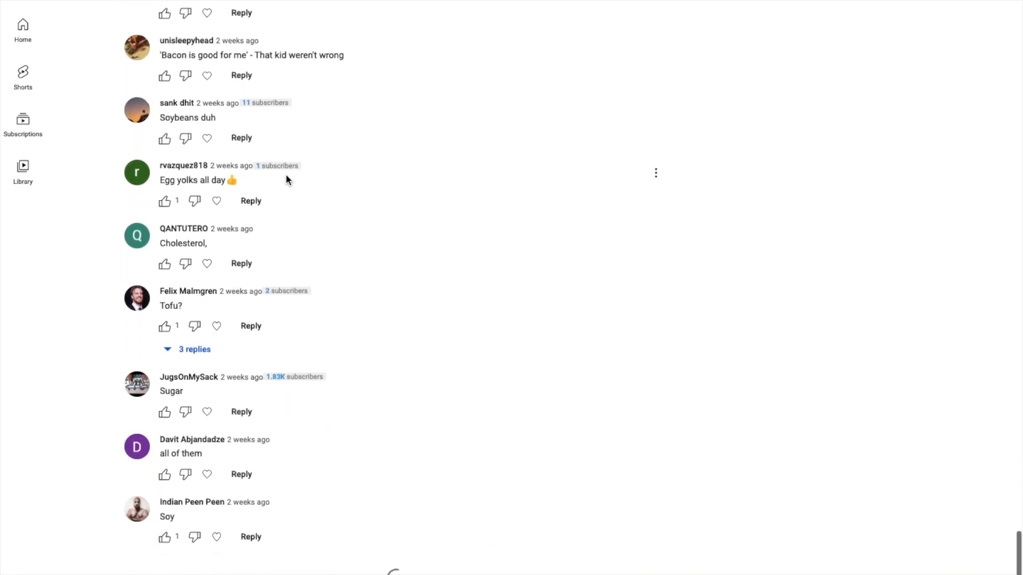
scroll(down, 3)
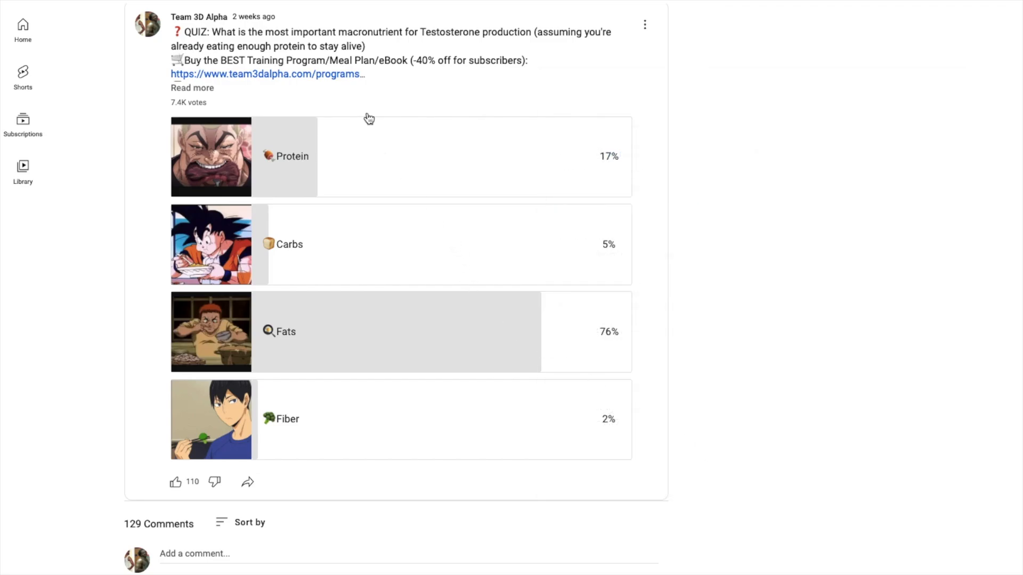
mouse_move(510, 101)
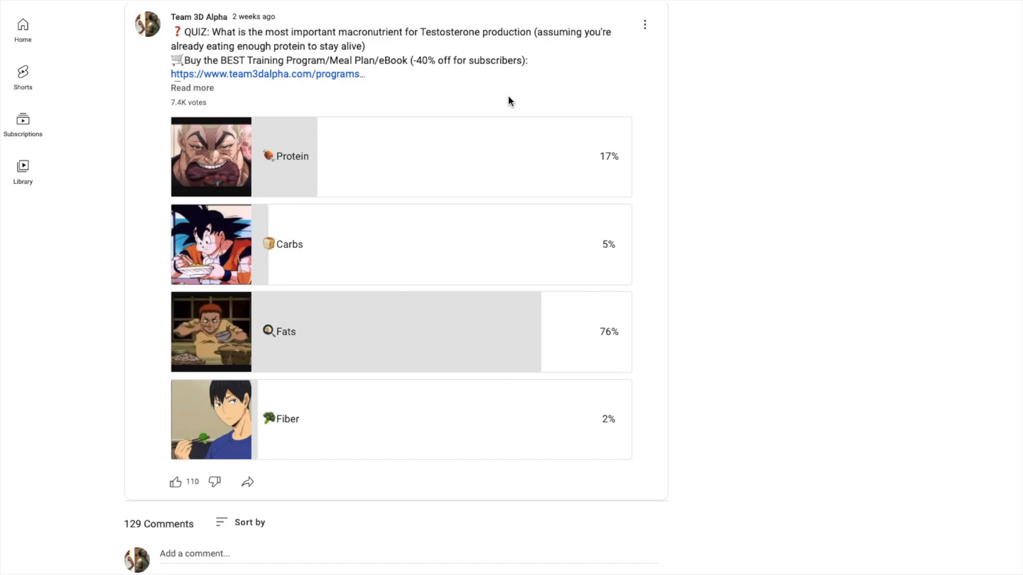
mouse_move(497, 288)
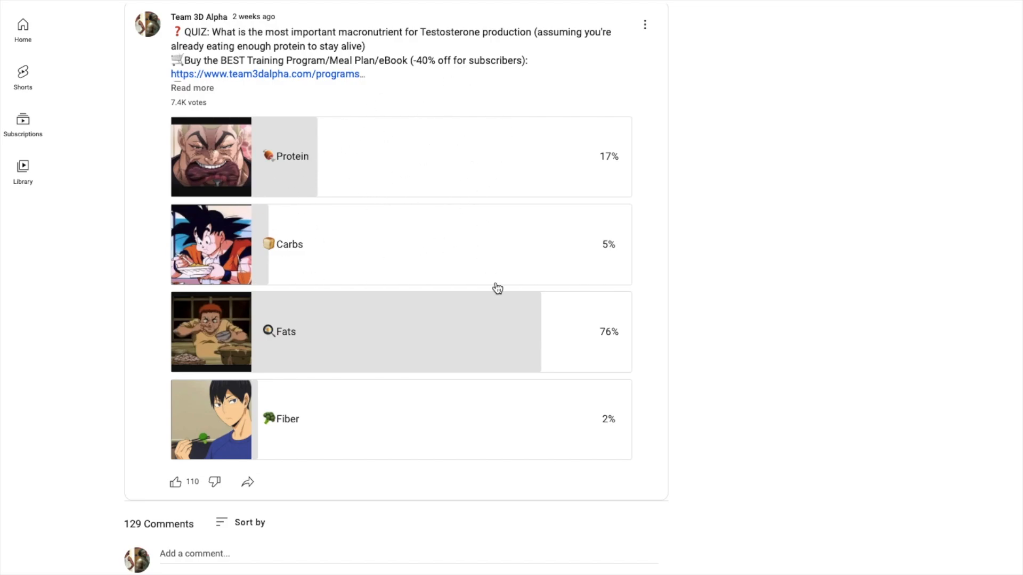